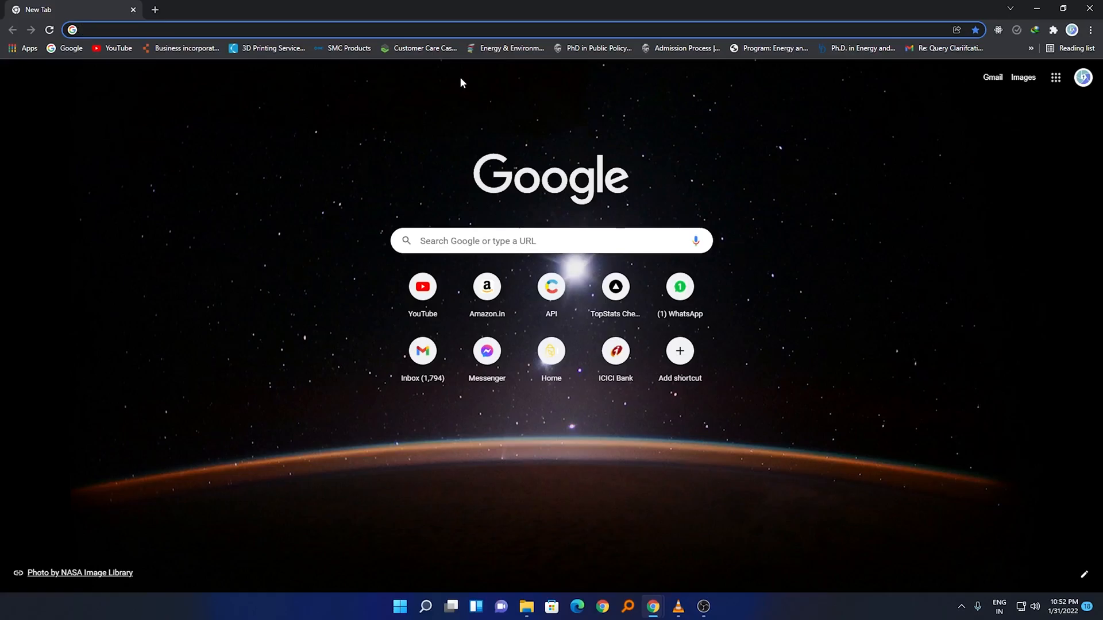
Search Google for 'windows 11 download'.
type("windows 11")
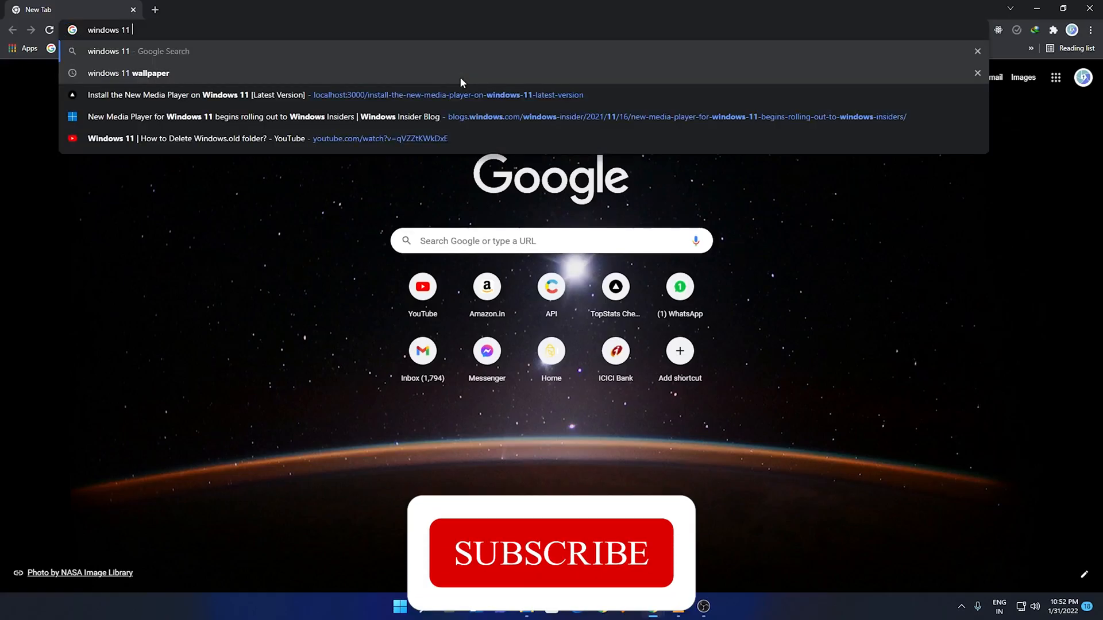
type("down")
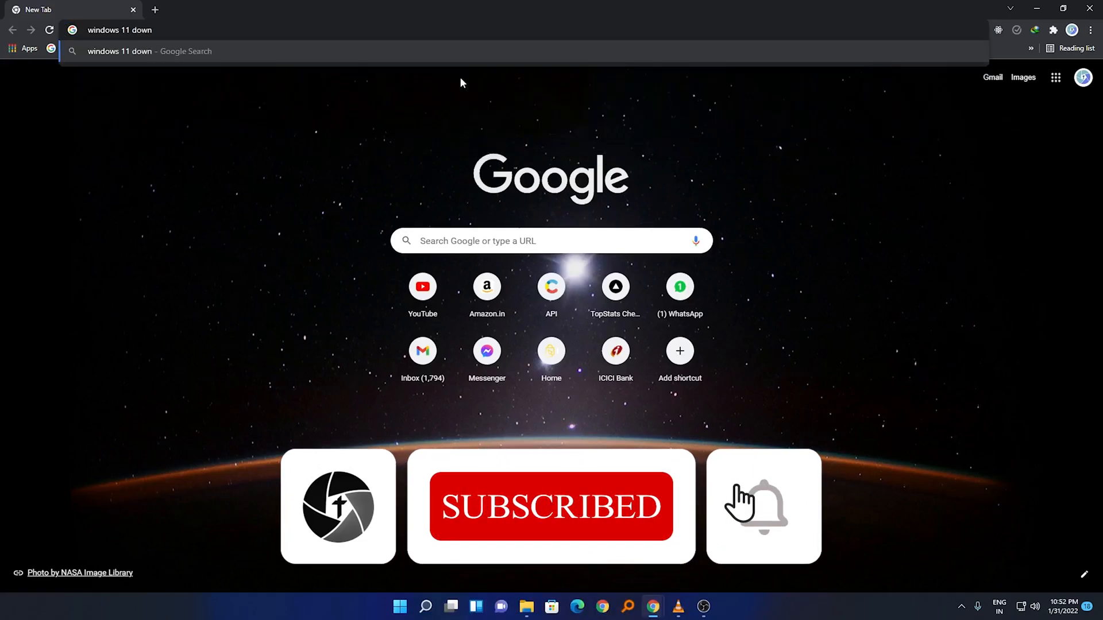
key("Enter")
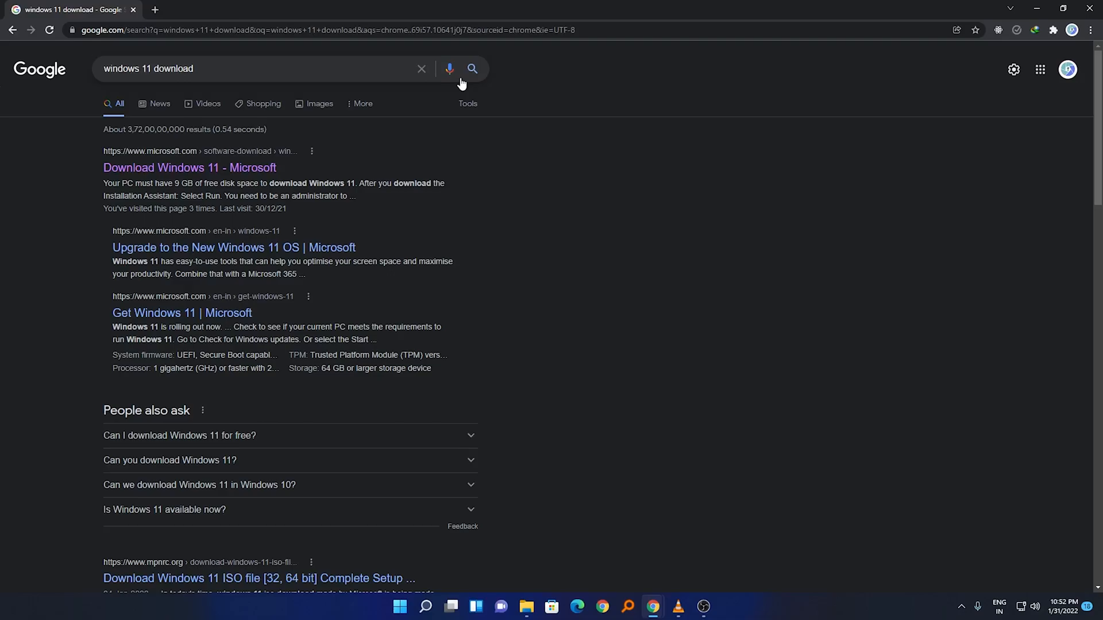
mouse_move(83, 158)
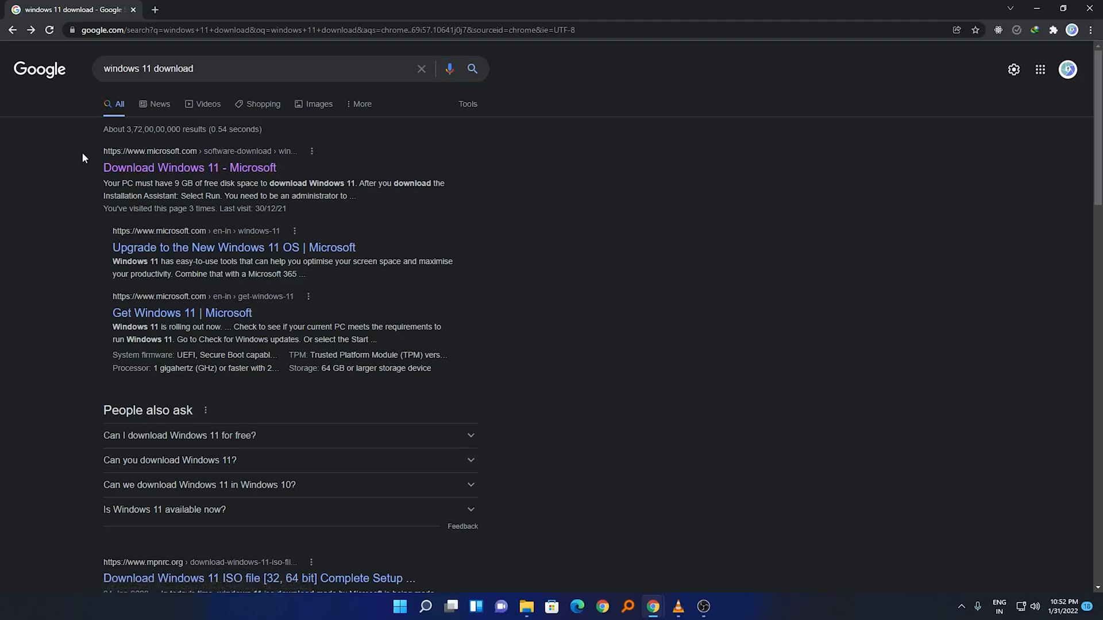
mouse_move(145, 171)
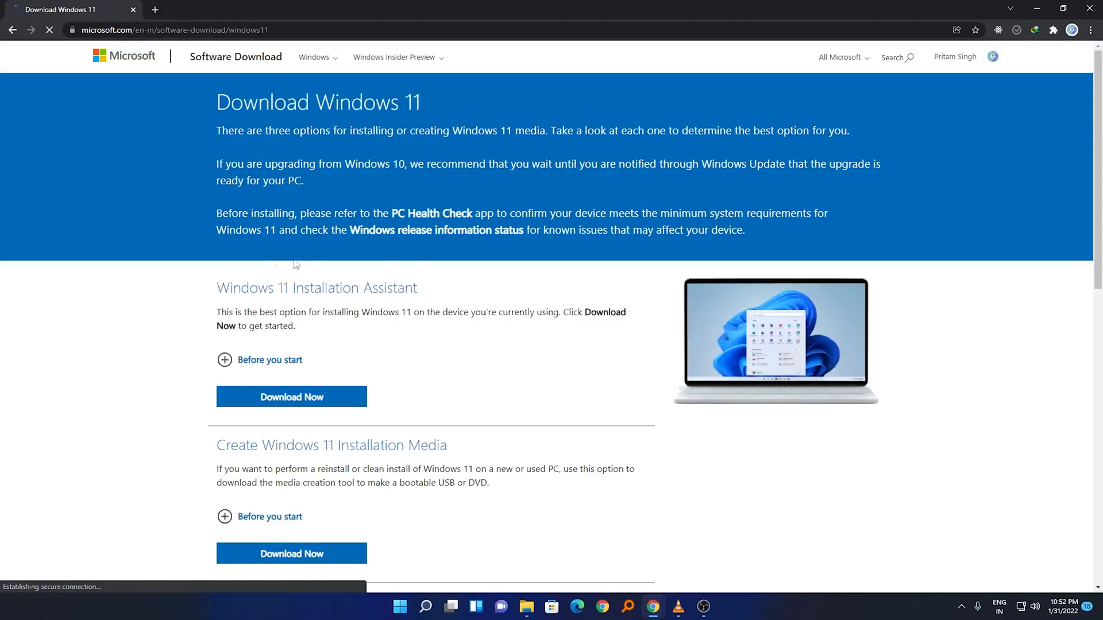
scroll("down", 3)
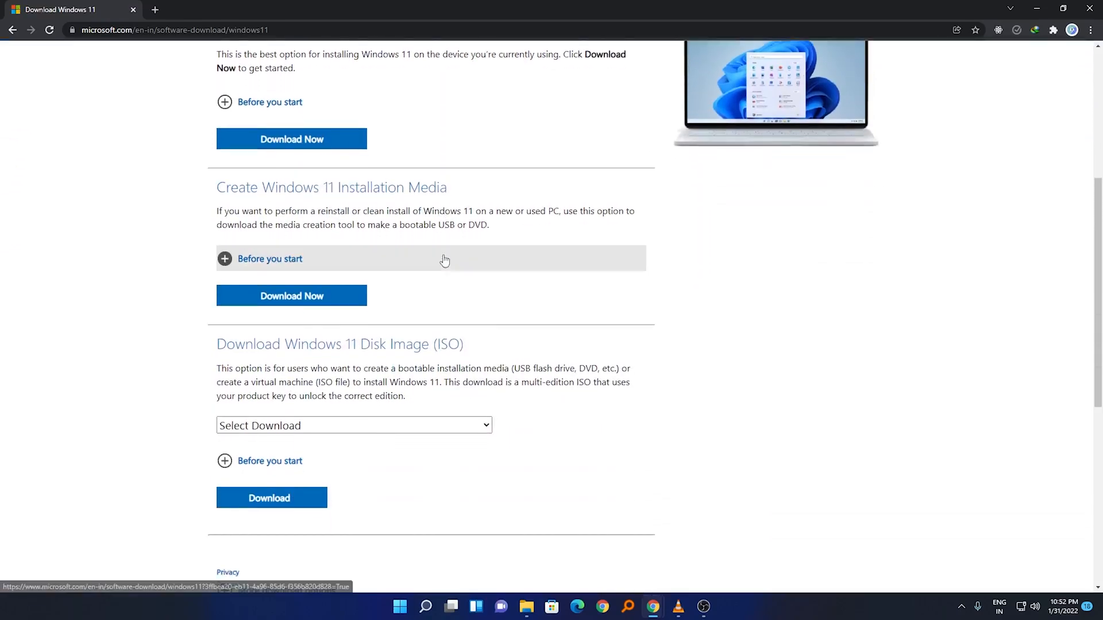
scroll("up", 3)
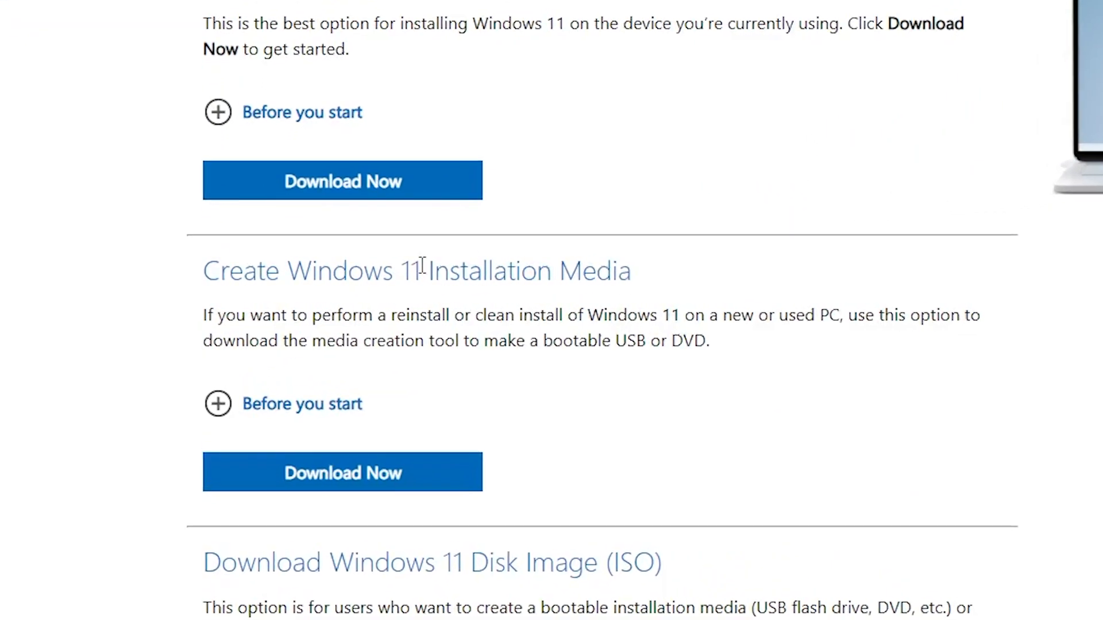
left_click_drag(204, 271, 538, 270)
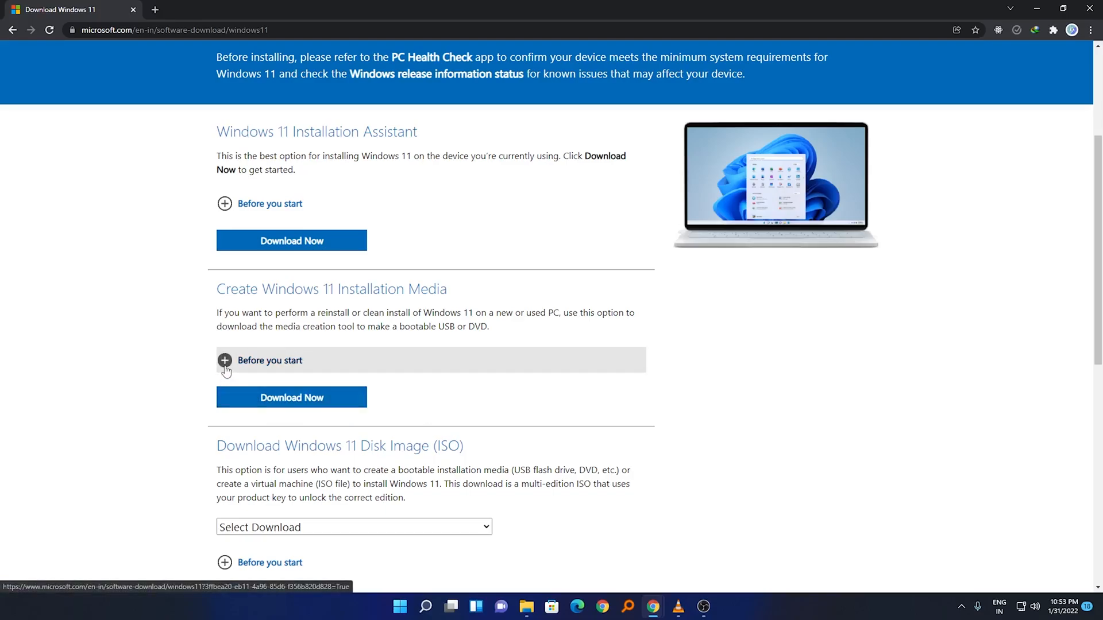
Read the 'Before you start' installation media notes, then download the Media Creation Tool.
left_click(224, 360)
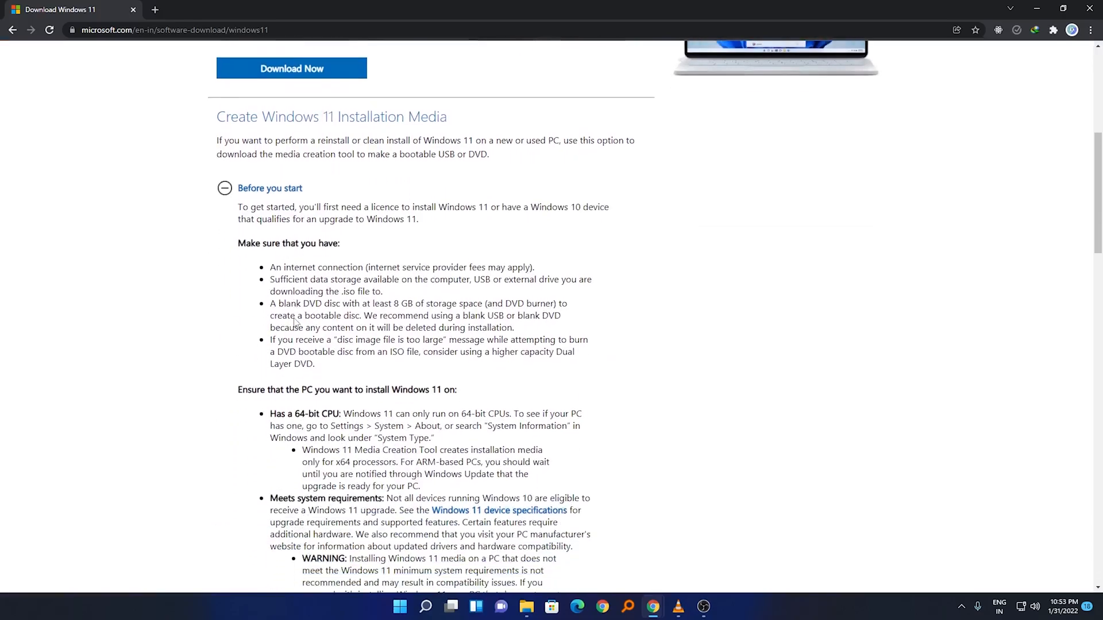
scroll("down", 3)
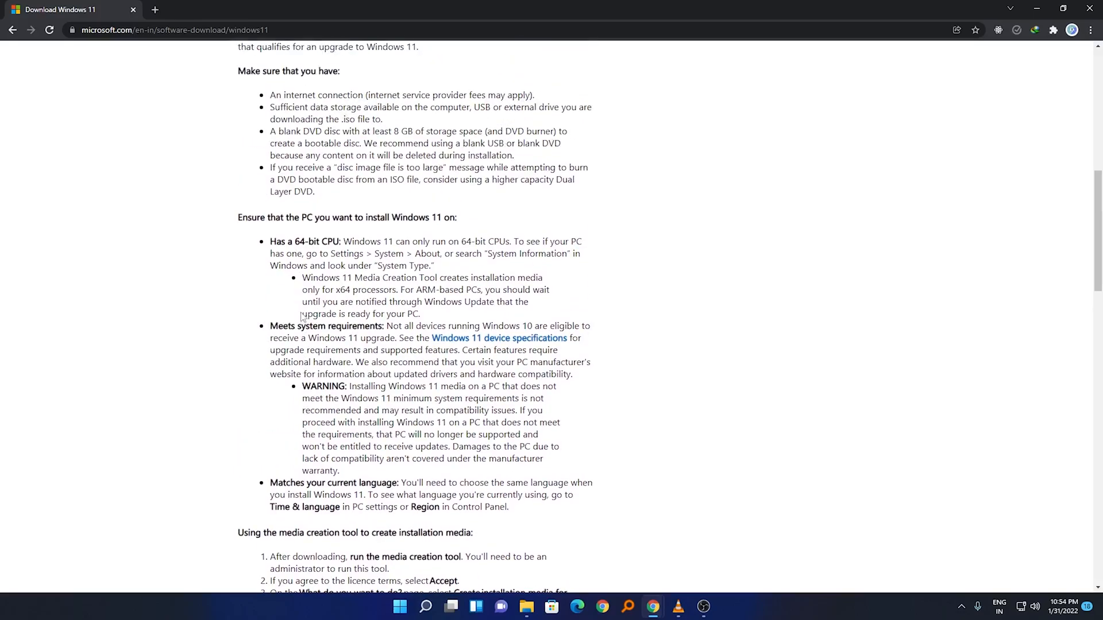
scroll("down", 3)
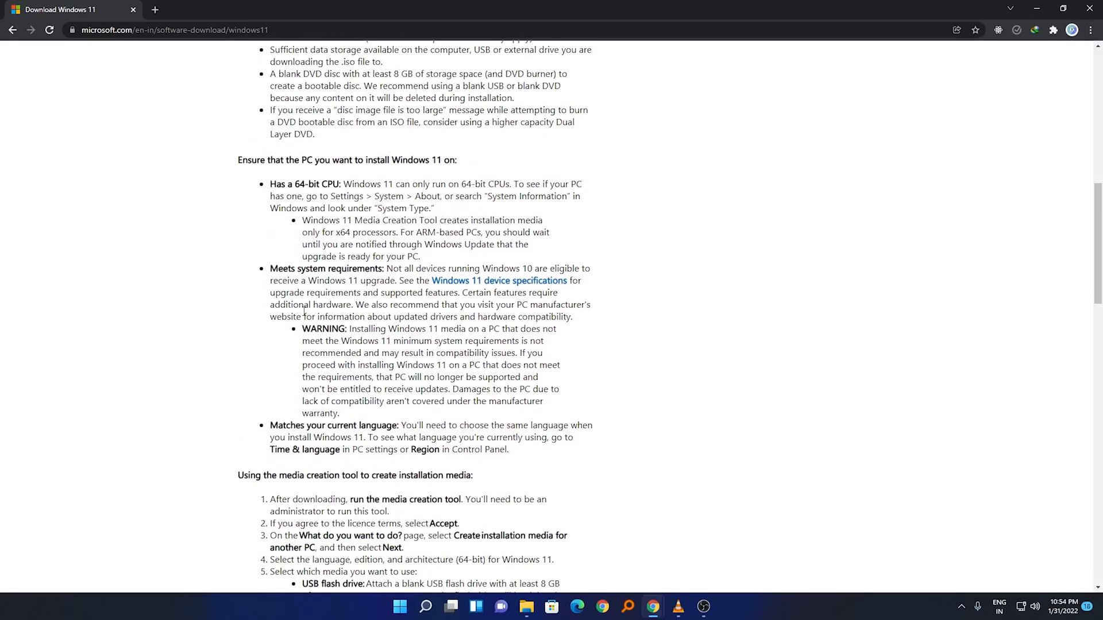
scroll("down", 3)
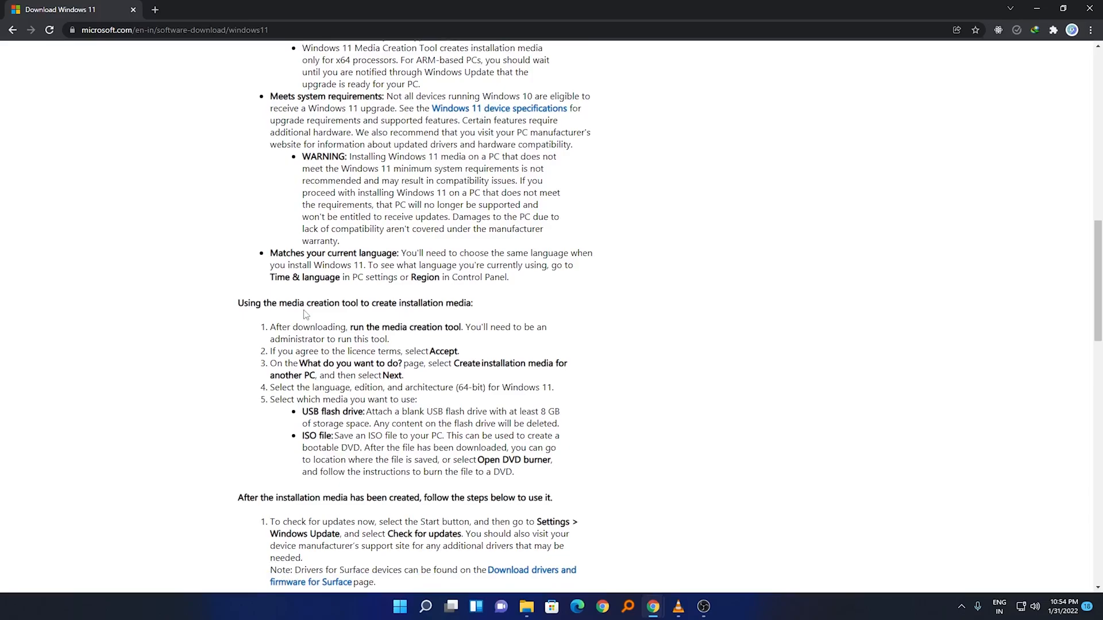
scroll("up", 3)
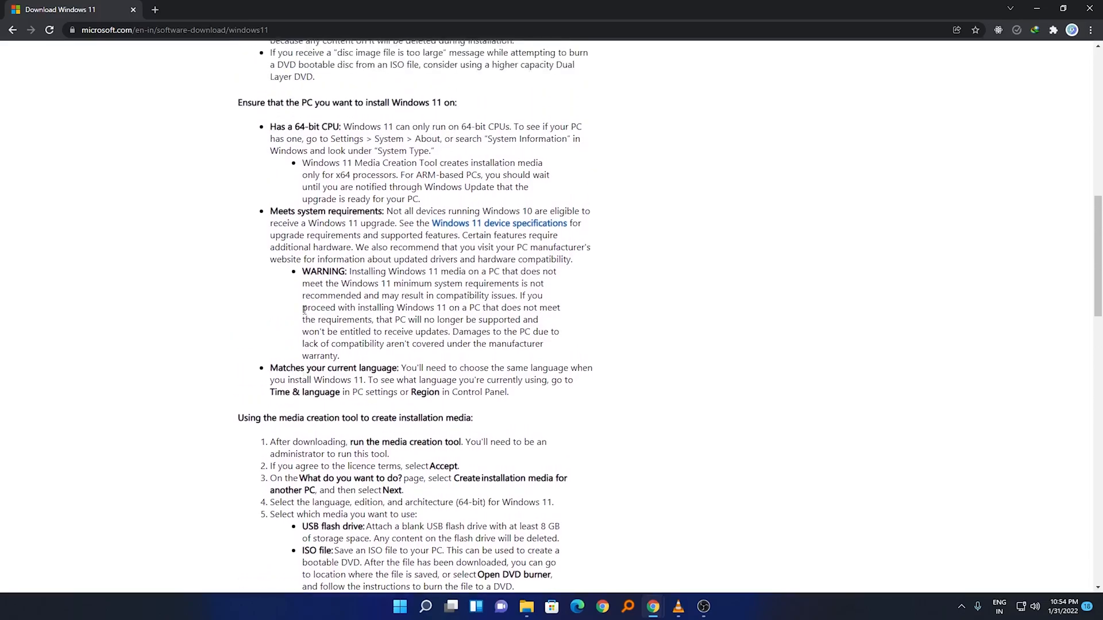
mouse_move(315, 295)
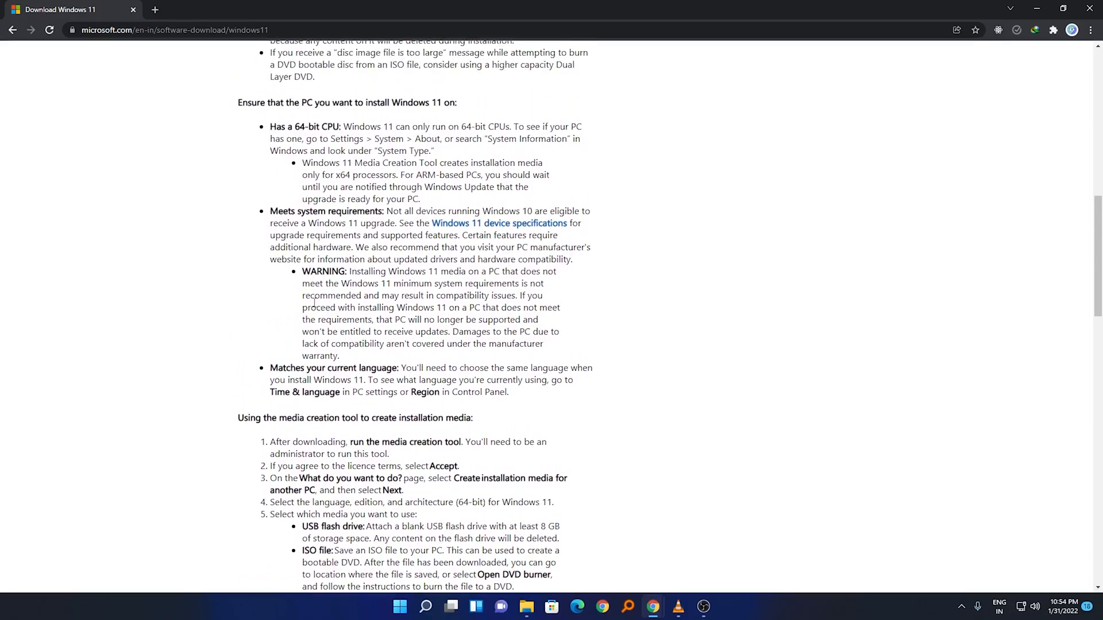
mouse_move(312, 292)
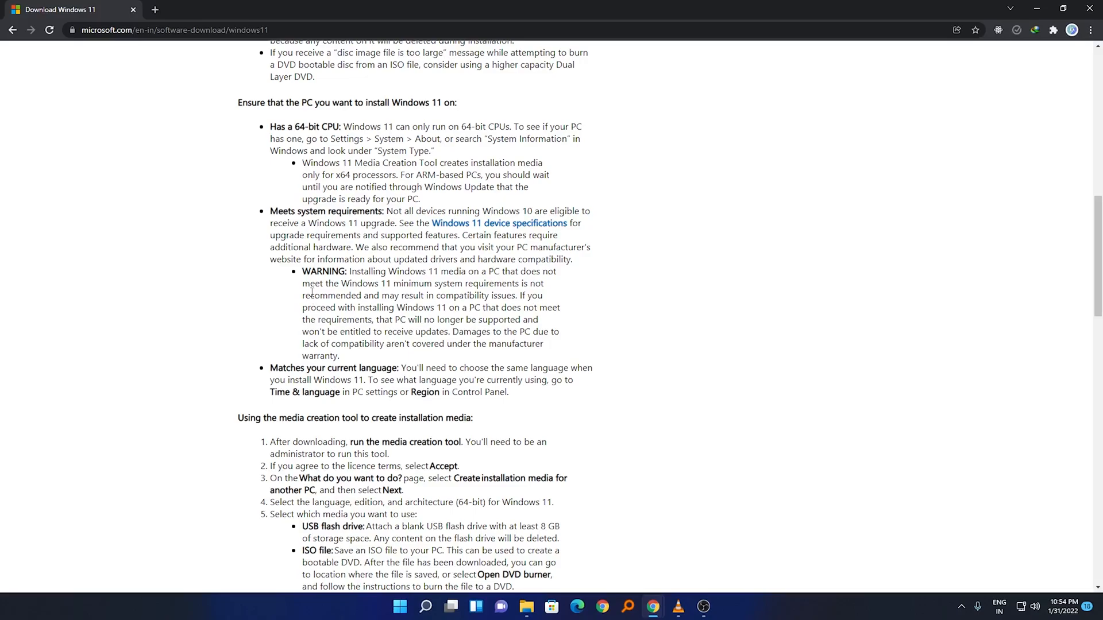
mouse_move(866, 103)
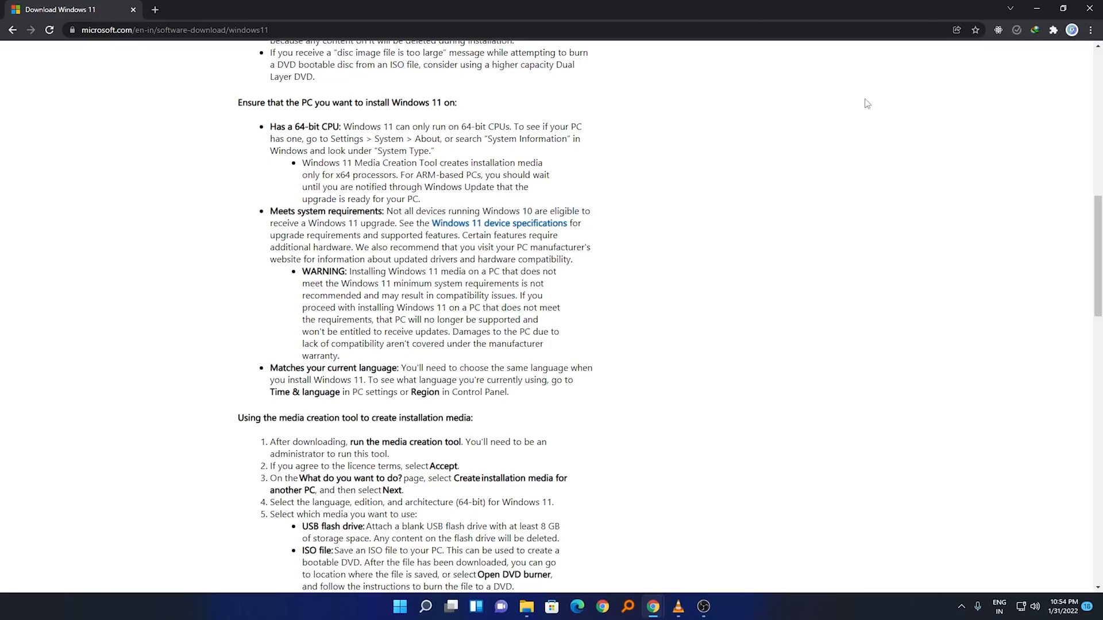
mouse_move(1030, 102)
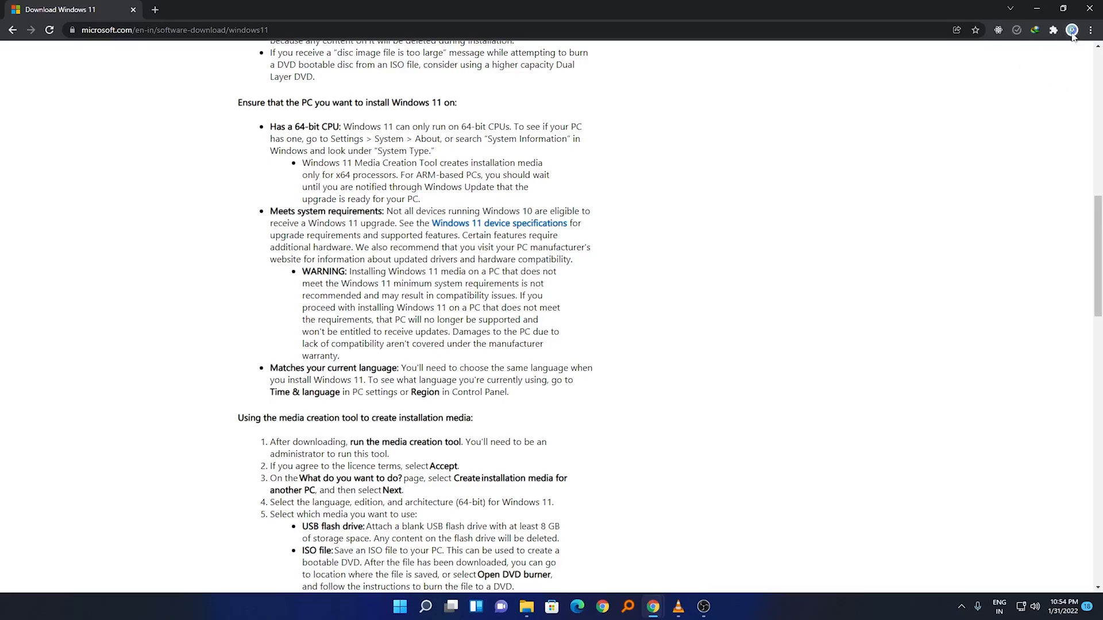
mouse_move(388, 199)
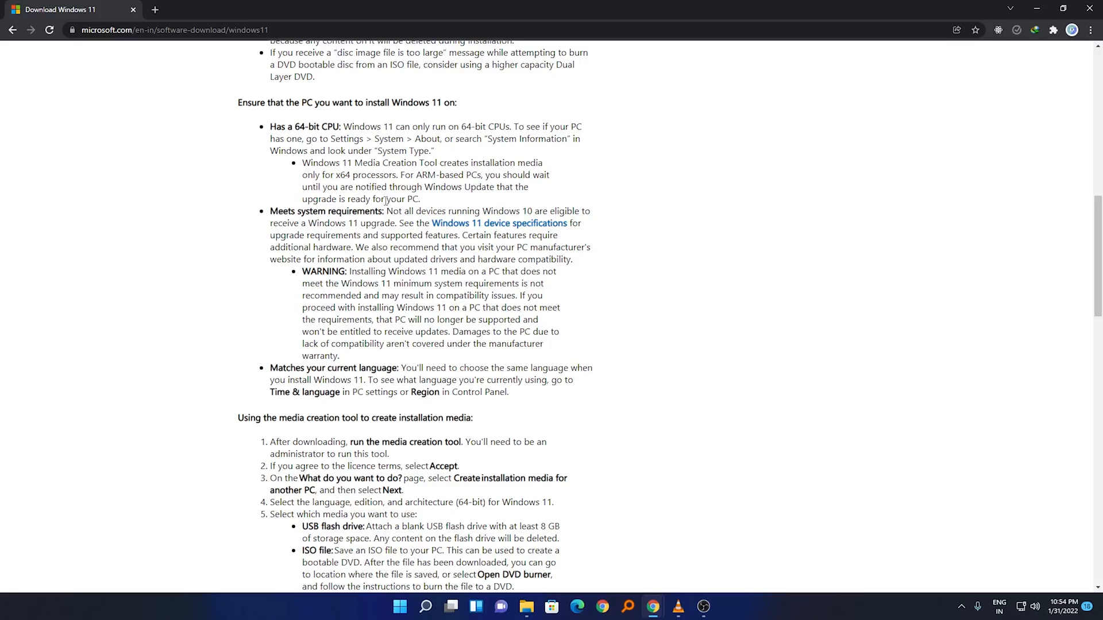
scroll("down", 3)
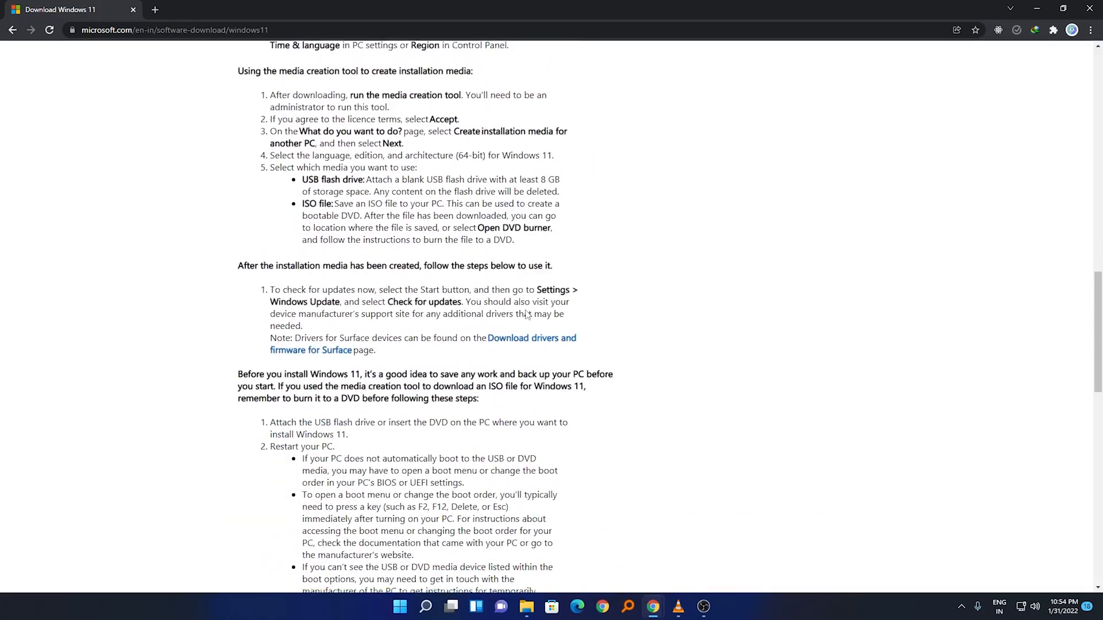
scroll("down", 3)
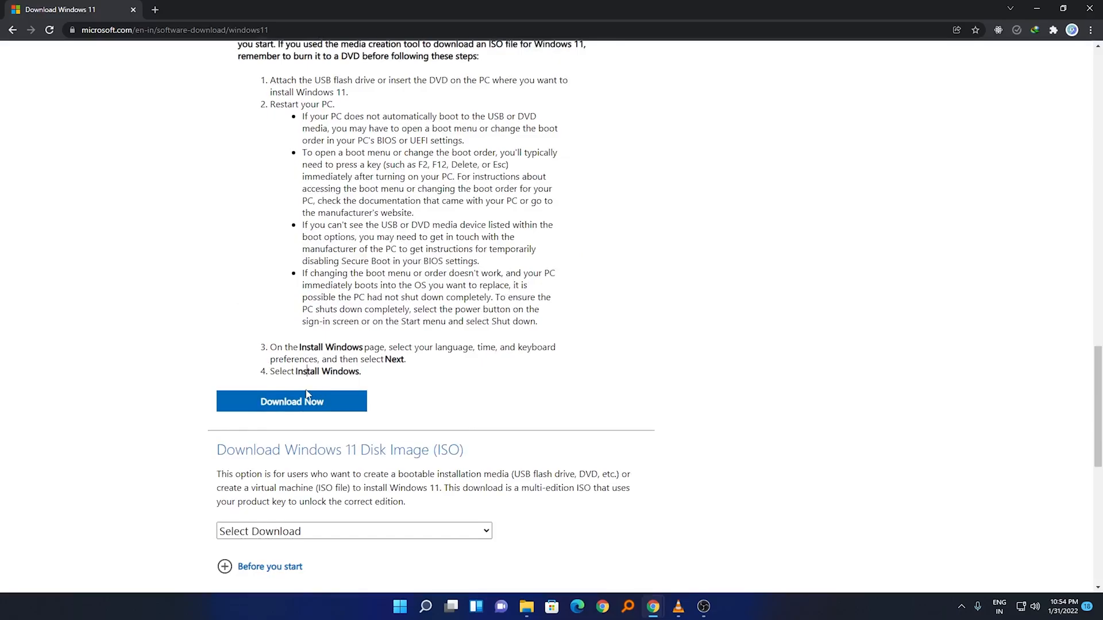
left_click(291, 402)
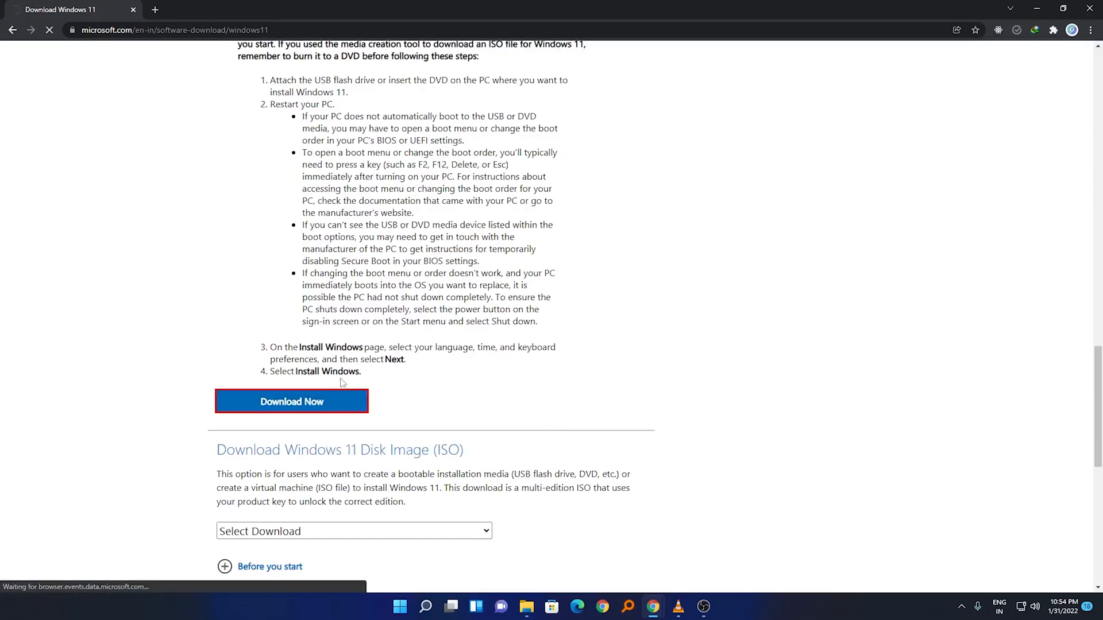
Download MediaCreationToolW11.exe (9.30 MB) via IDM and open its folder to run it.
left_click(292, 402)
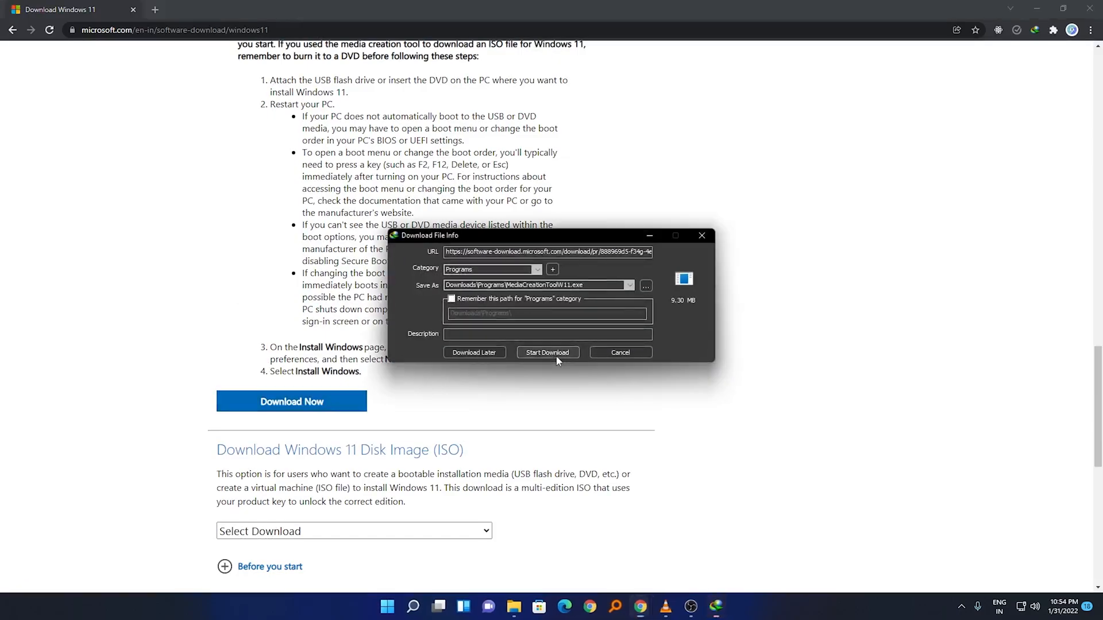
left_click(547, 352)
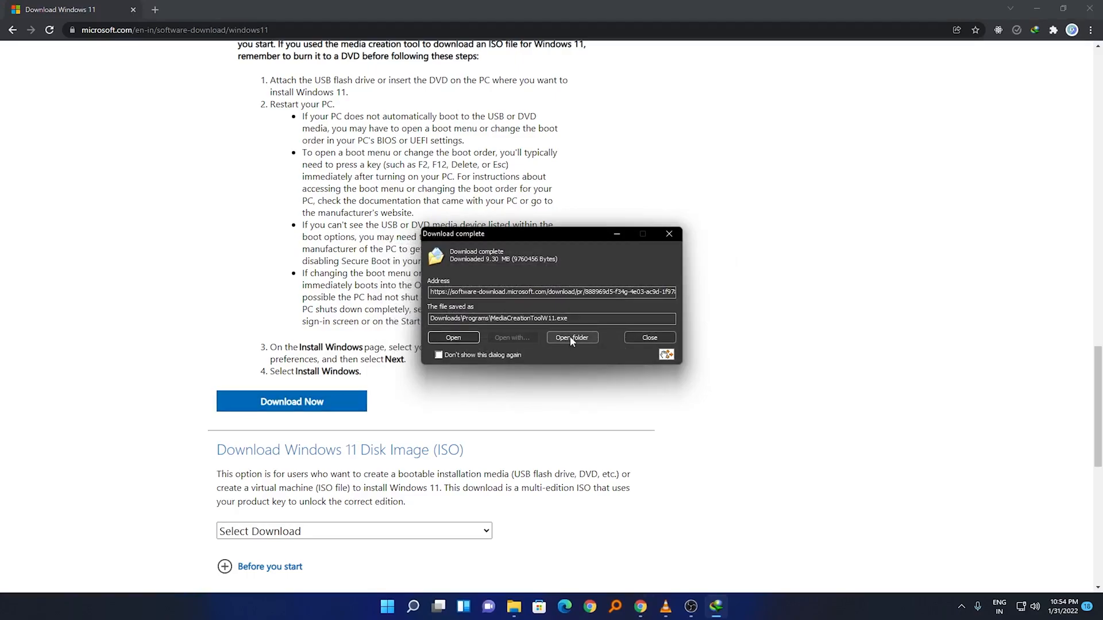
left_click(453, 337)
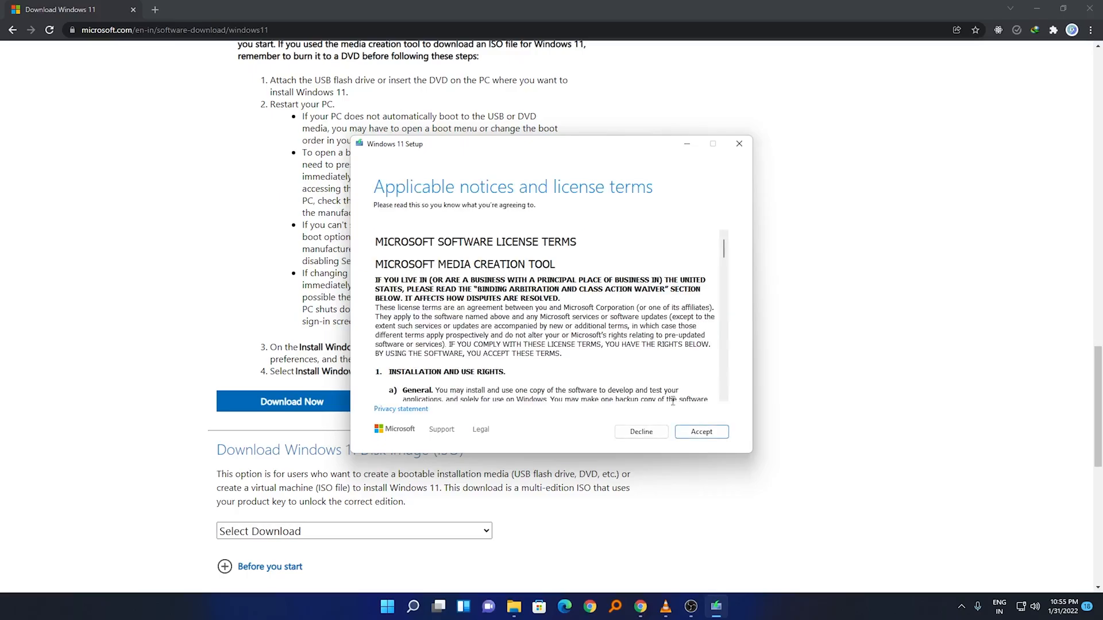
Accept the license and continue with English (United States) and Windows 11.
left_click(701, 431)
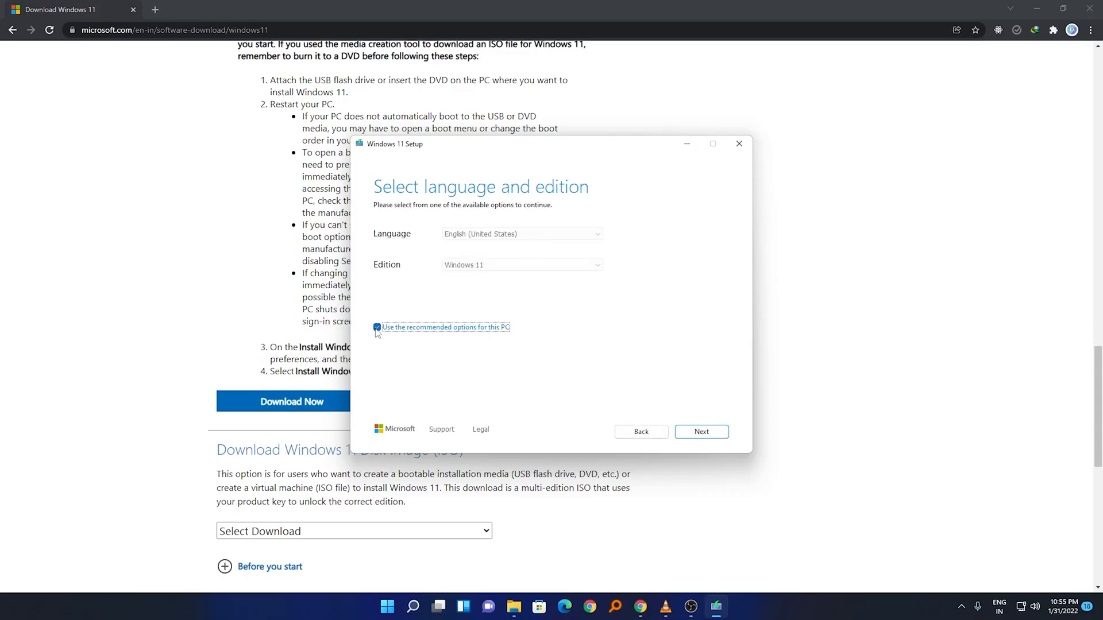
left_click(521, 234)
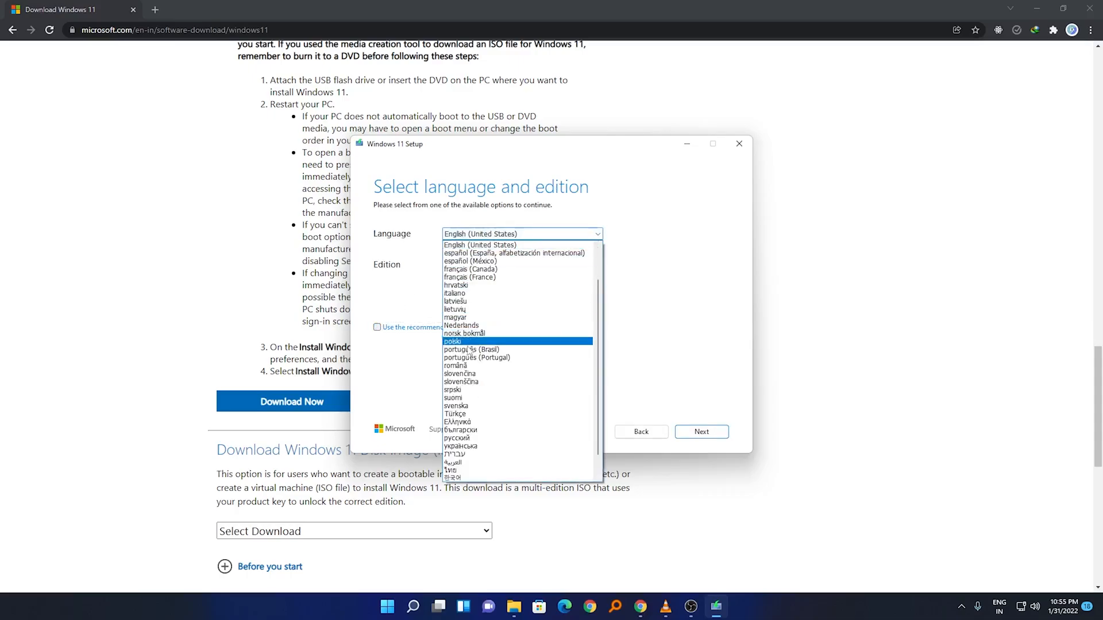
left_click(480, 245)
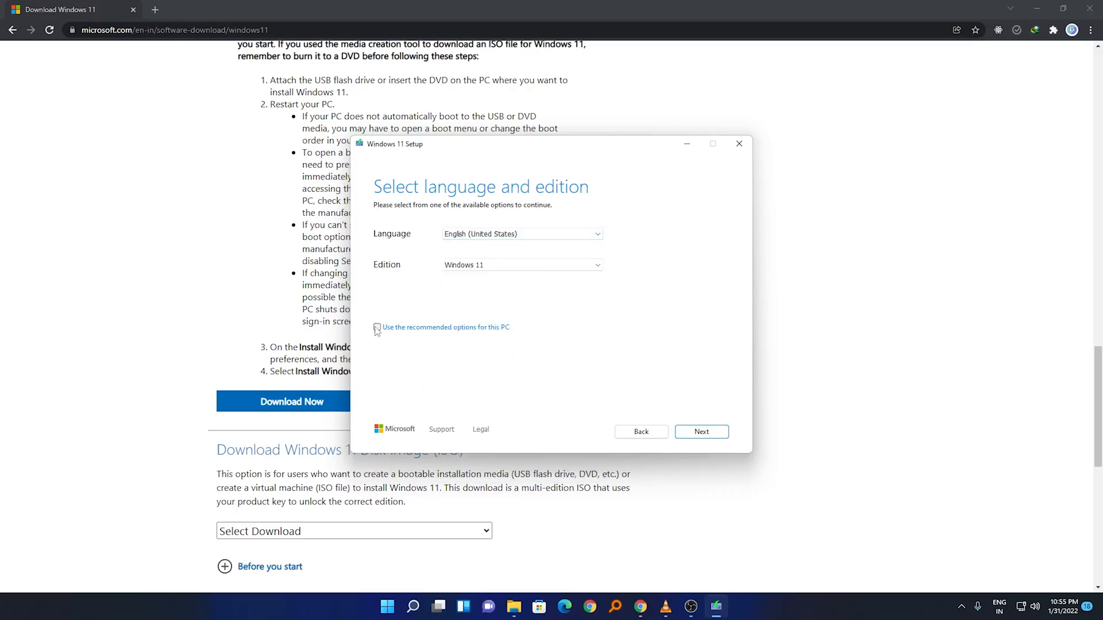
left_click(377, 327)
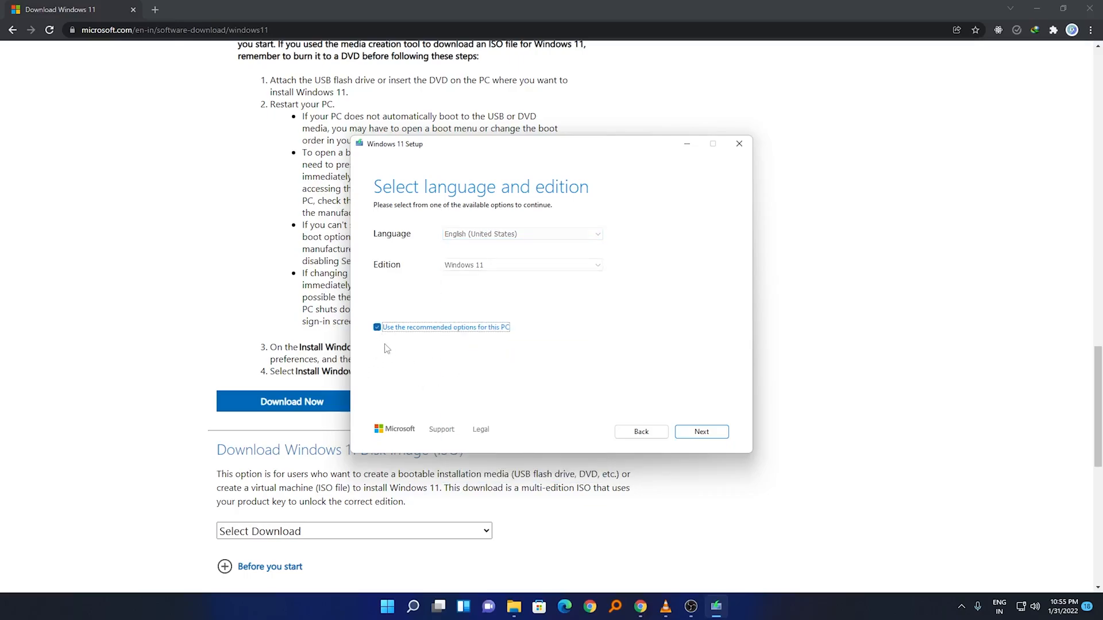
left_click(377, 327)
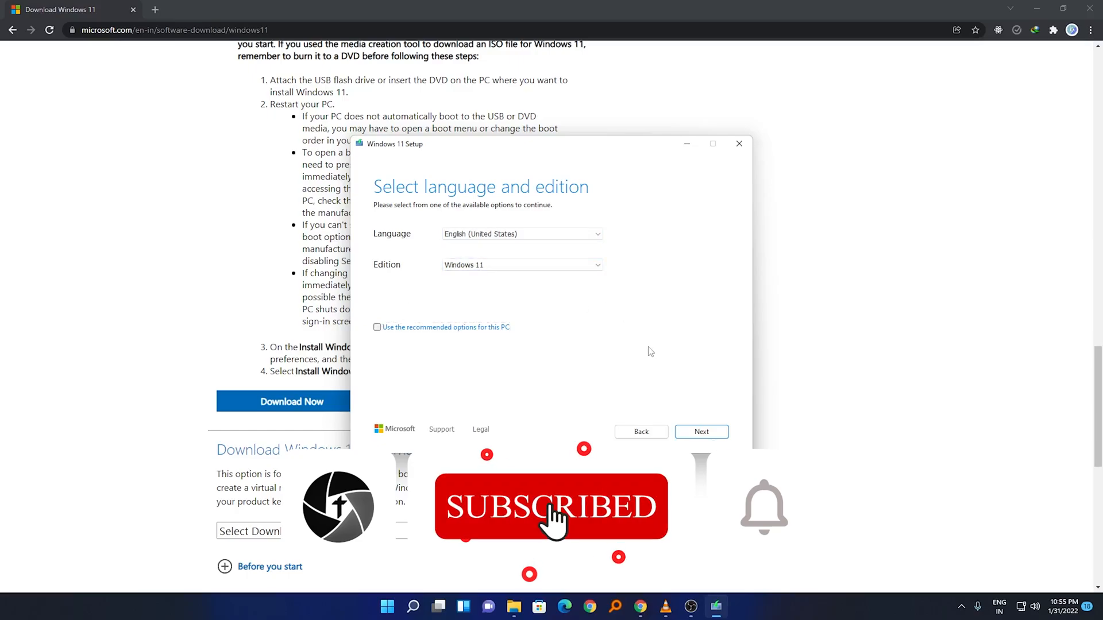
left_click(701, 431)
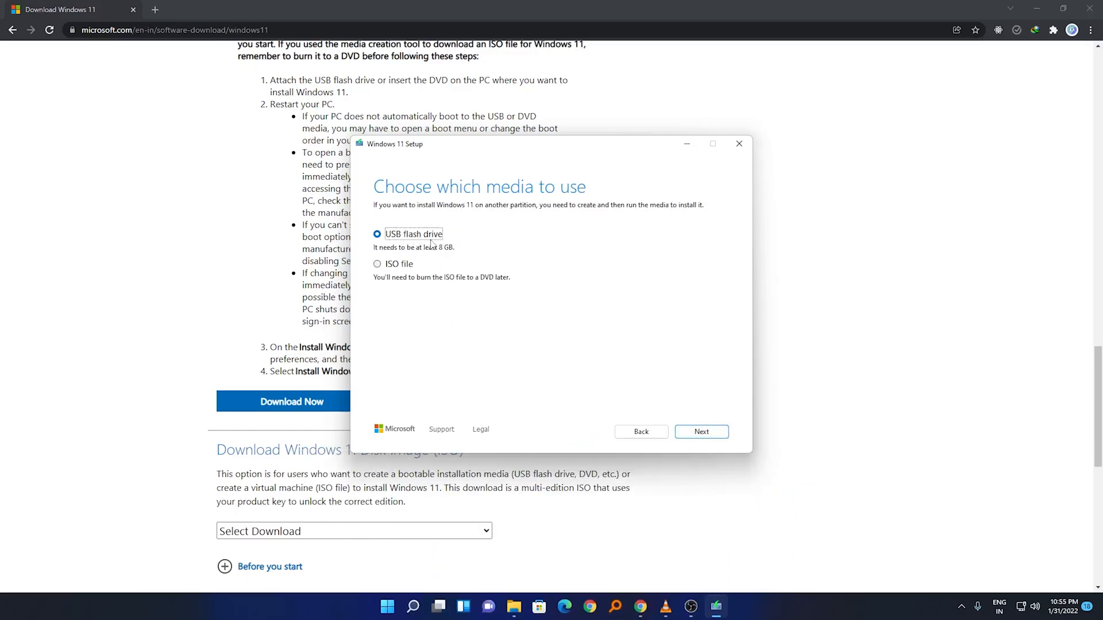
mouse_move(775, 424)
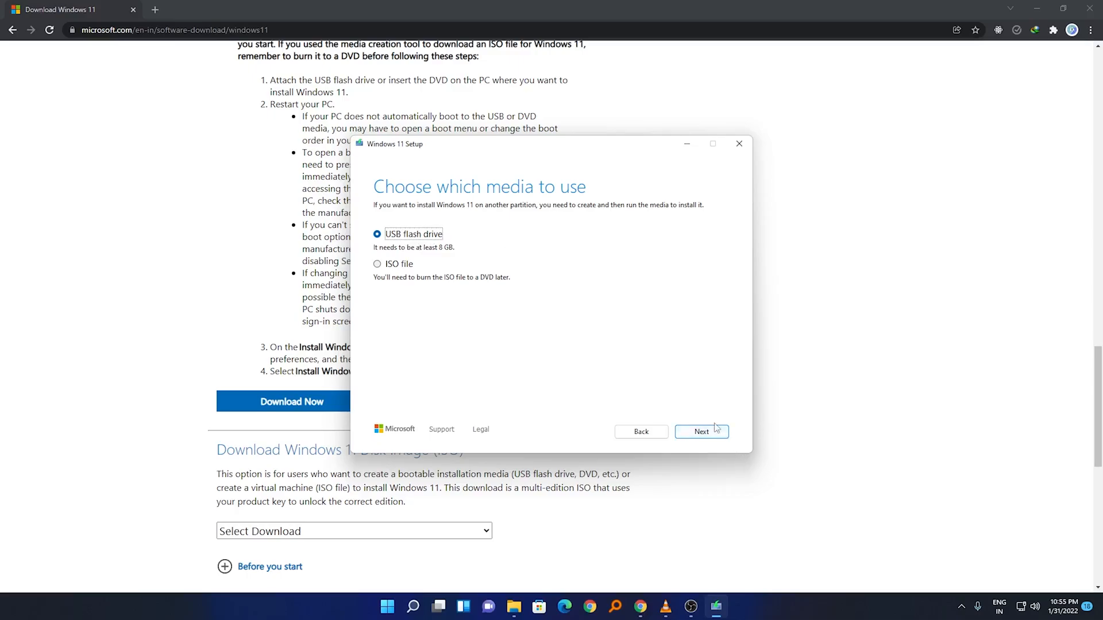
Continue with USB flash drive selected as the installation media.
left_click(701, 432)
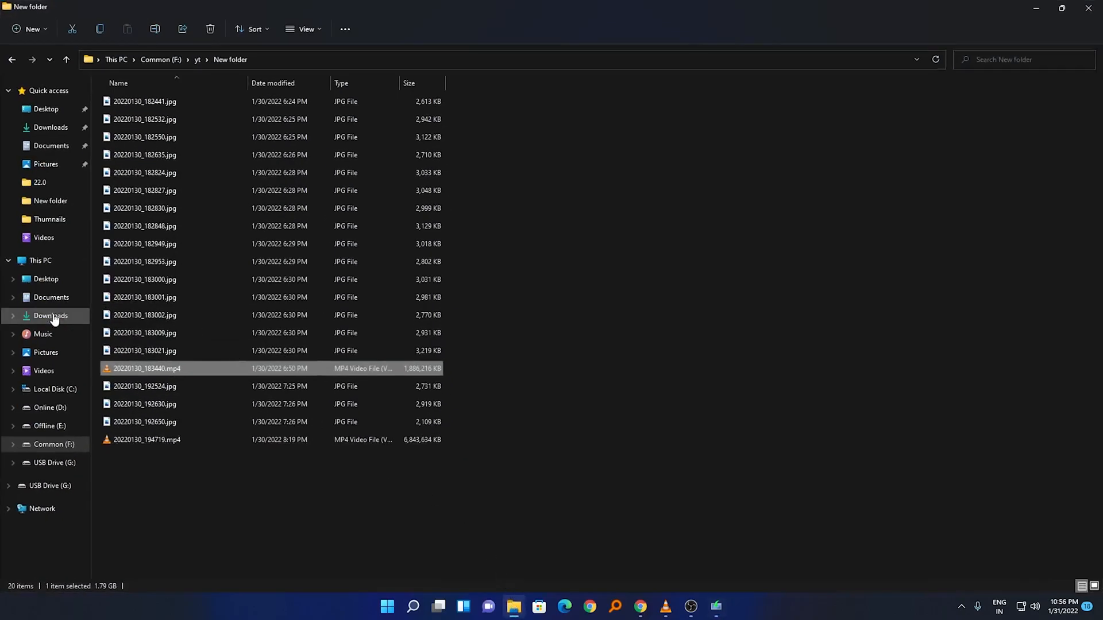
Inspect USB Drive (G:) in File Explorer, close it, and continue with drive G:.
left_click(40, 261)
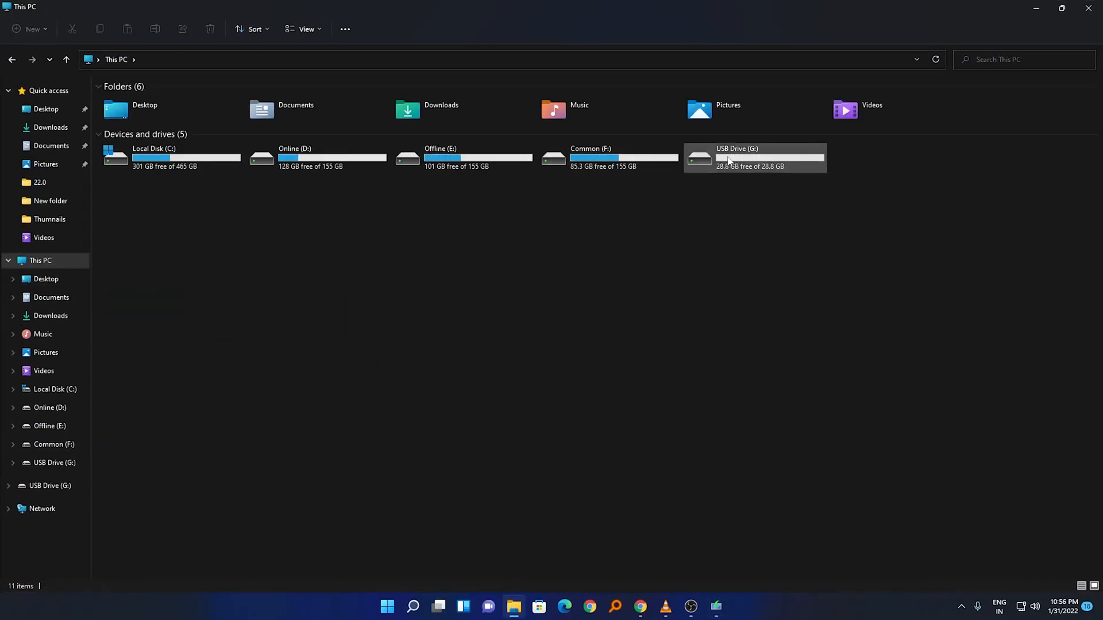
double_click(730, 160)
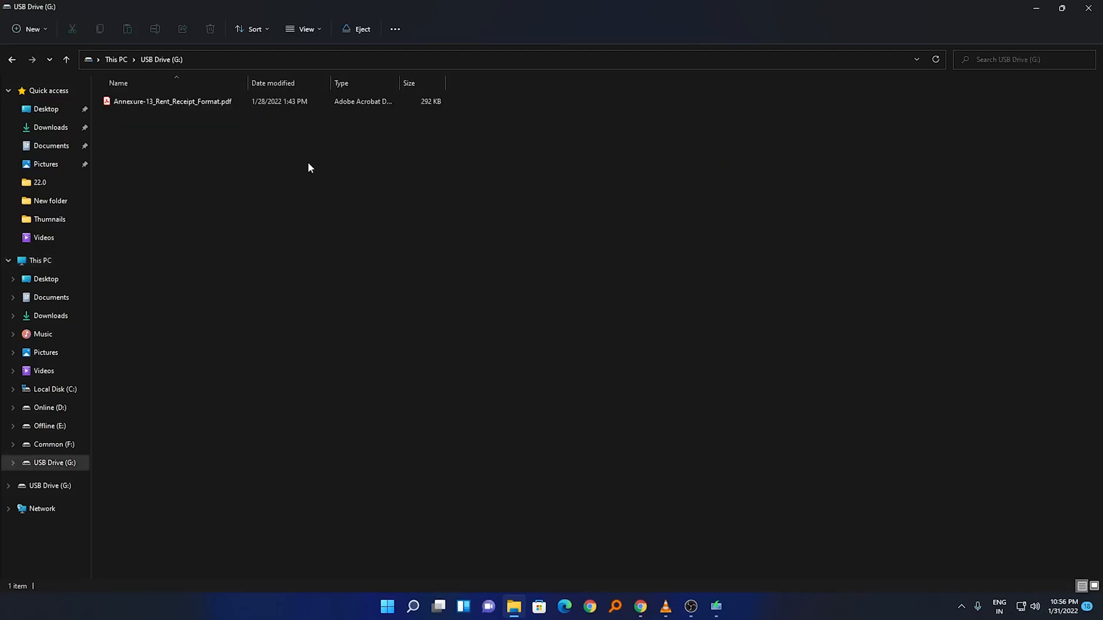
mouse_move(173, 139)
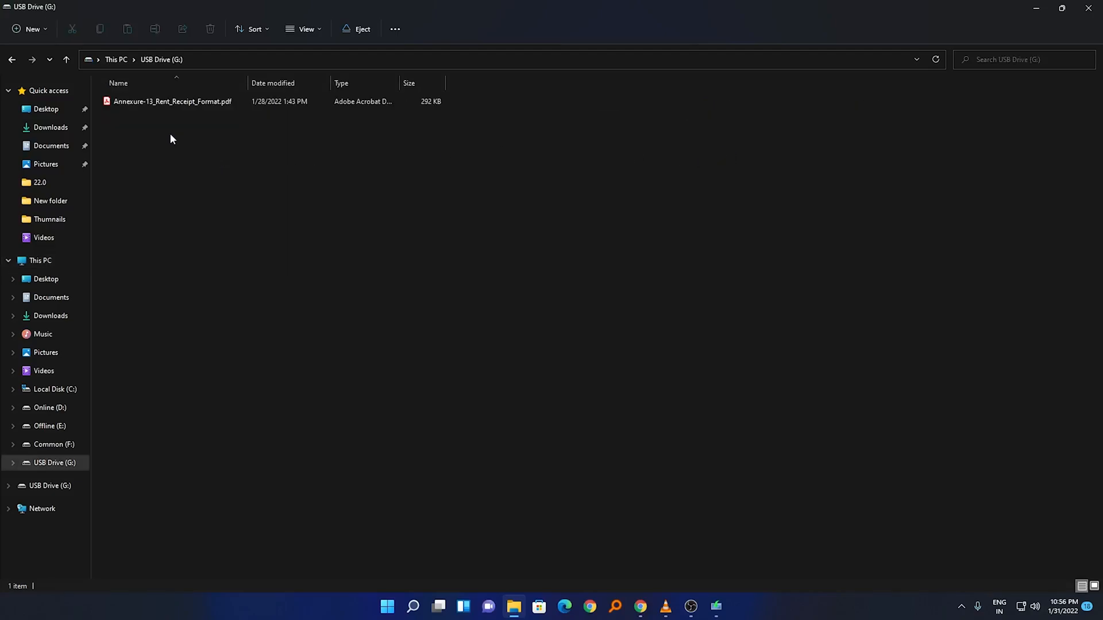
mouse_move(1087, 8)
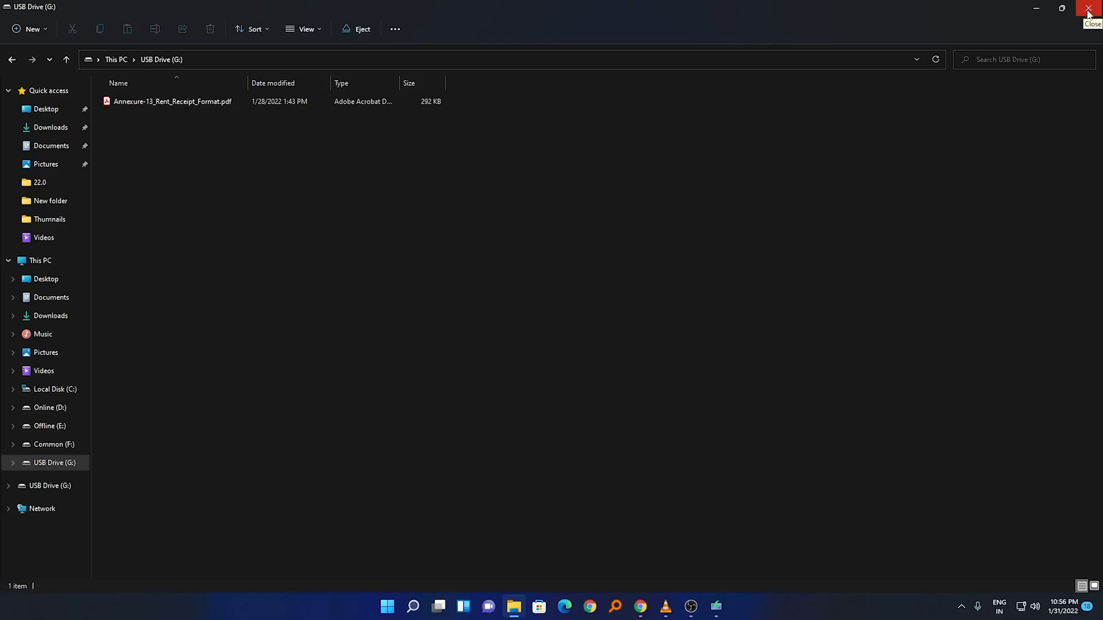
left_click(1087, 8)
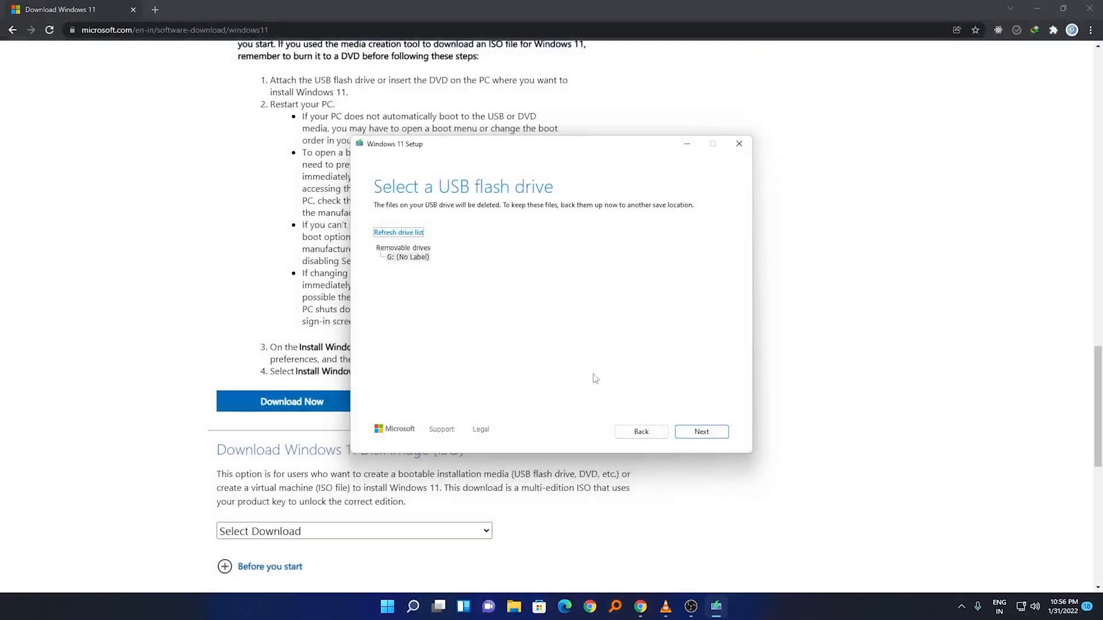
mouse_move(522, 313)
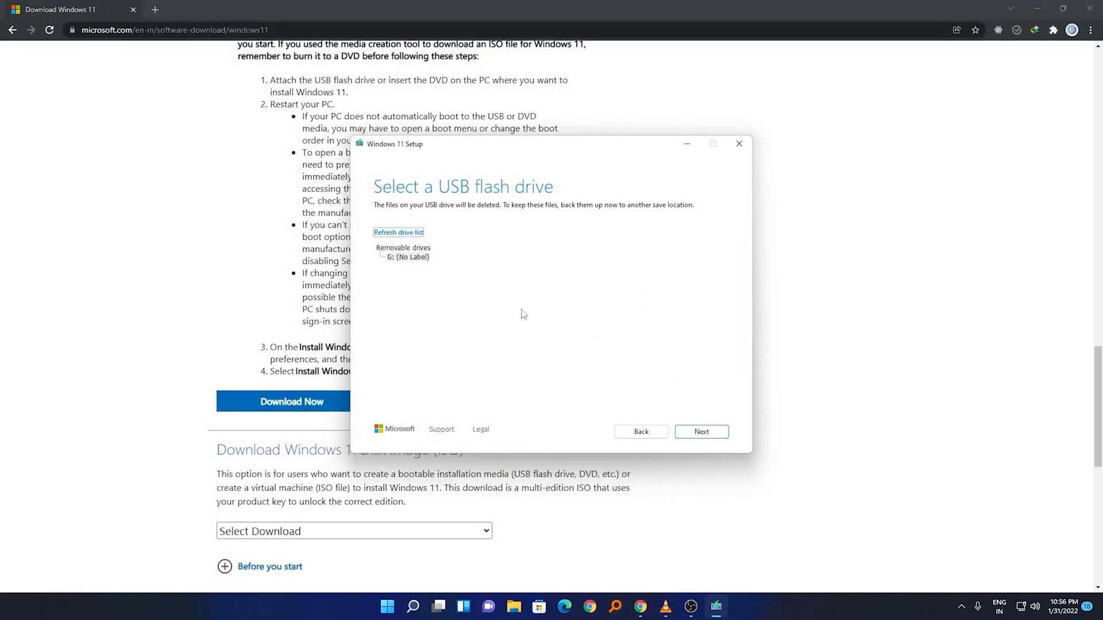
mouse_move(663, 352)
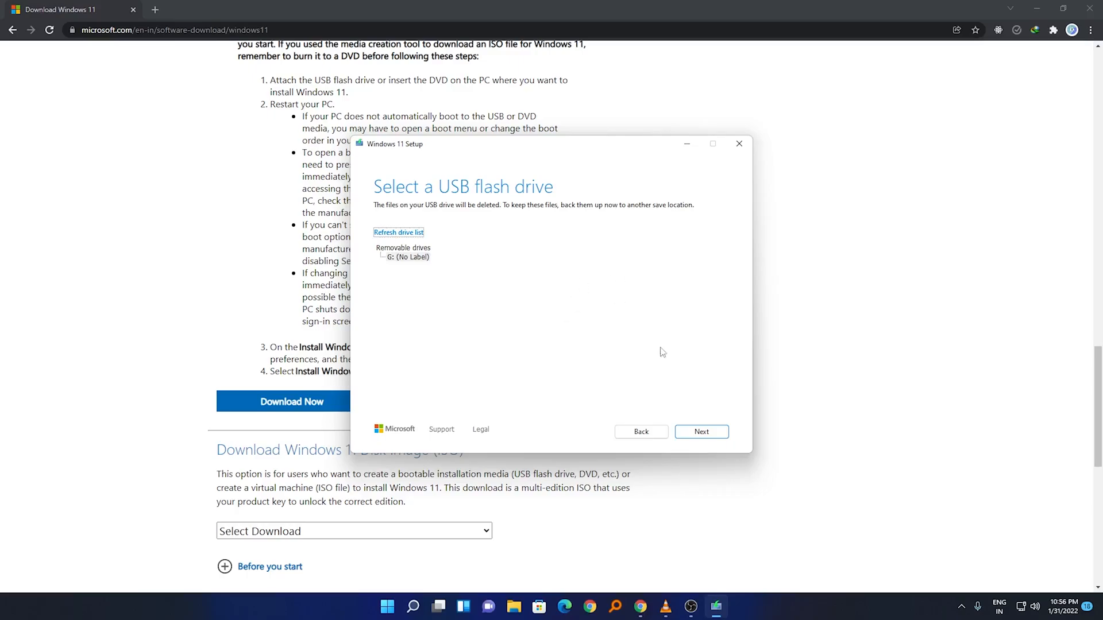
left_click(702, 431)
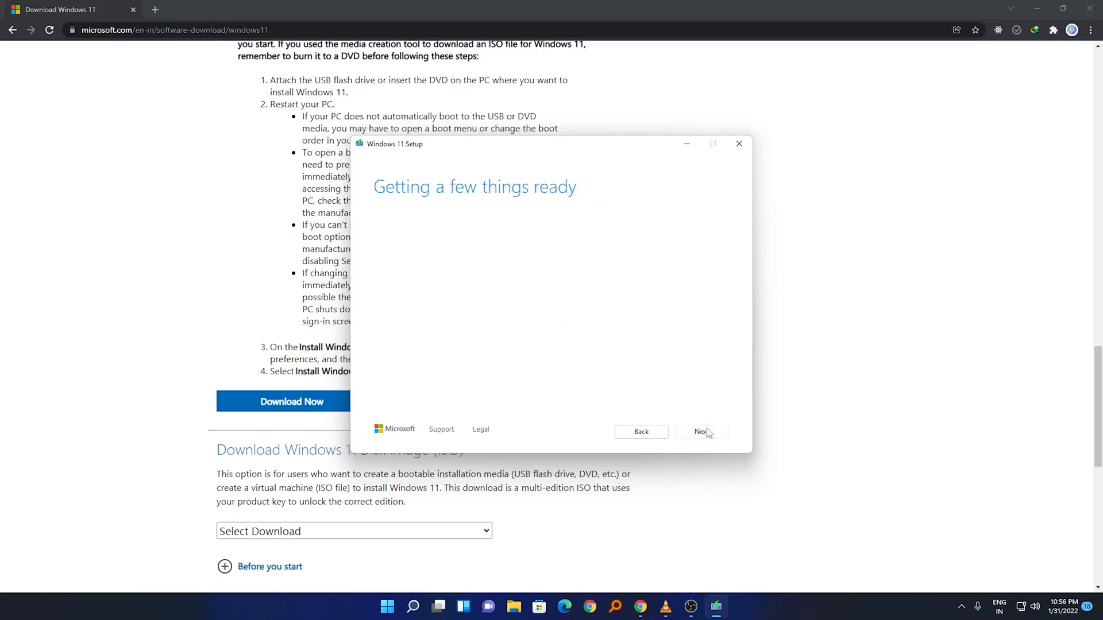
Let the tool create Windows 11 media on G: until 'Your USB flash drive is ready'.
left_click(701, 432)
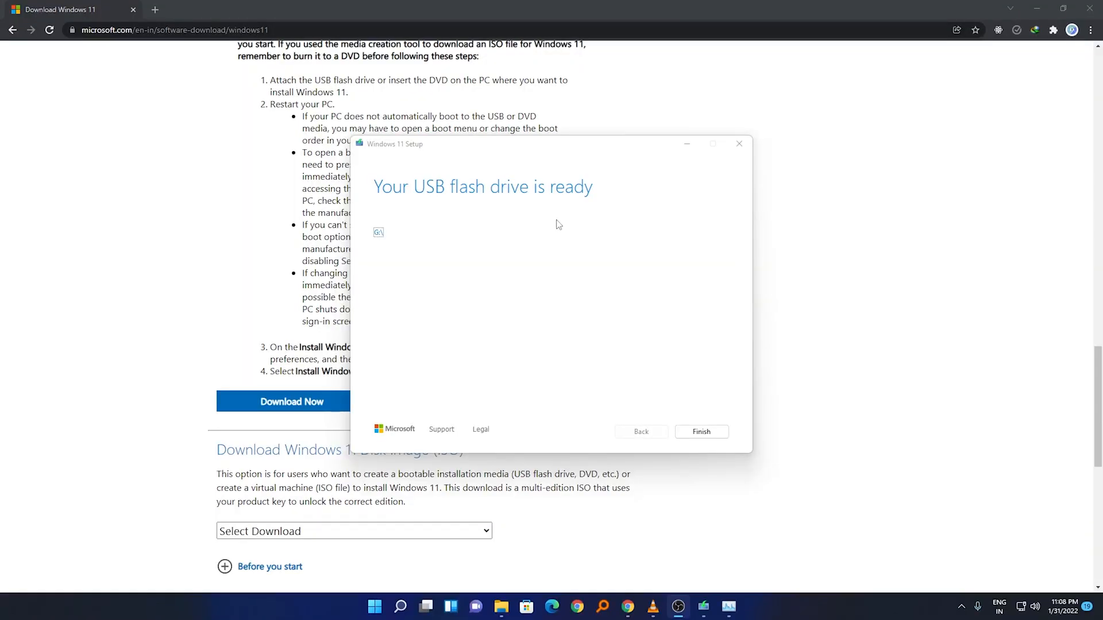
mouse_move(411, 195)
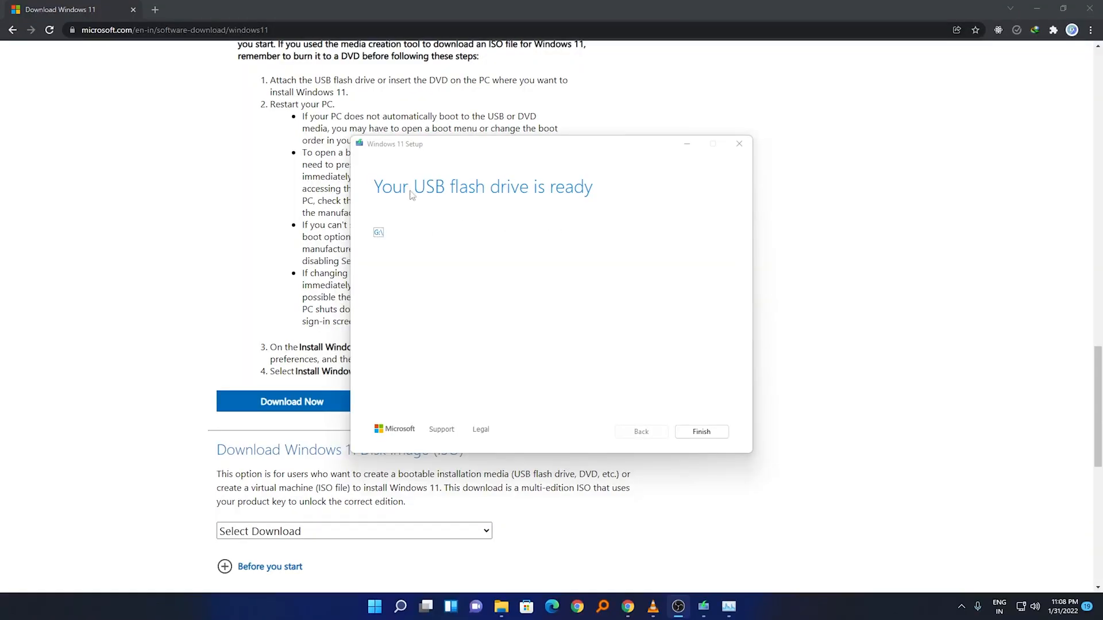
mouse_move(747, 170)
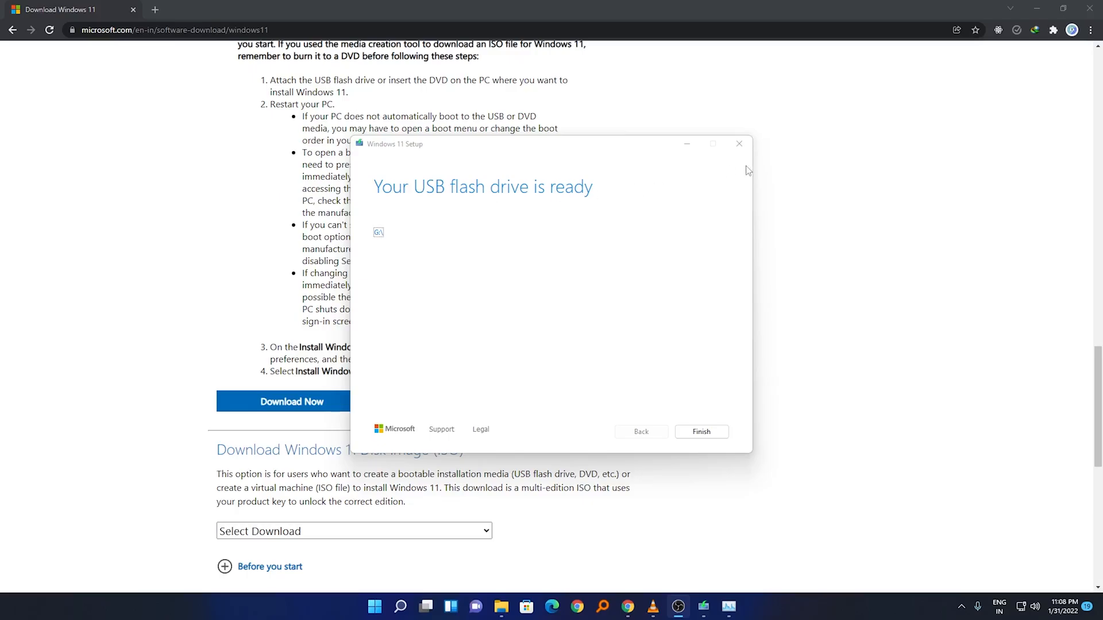